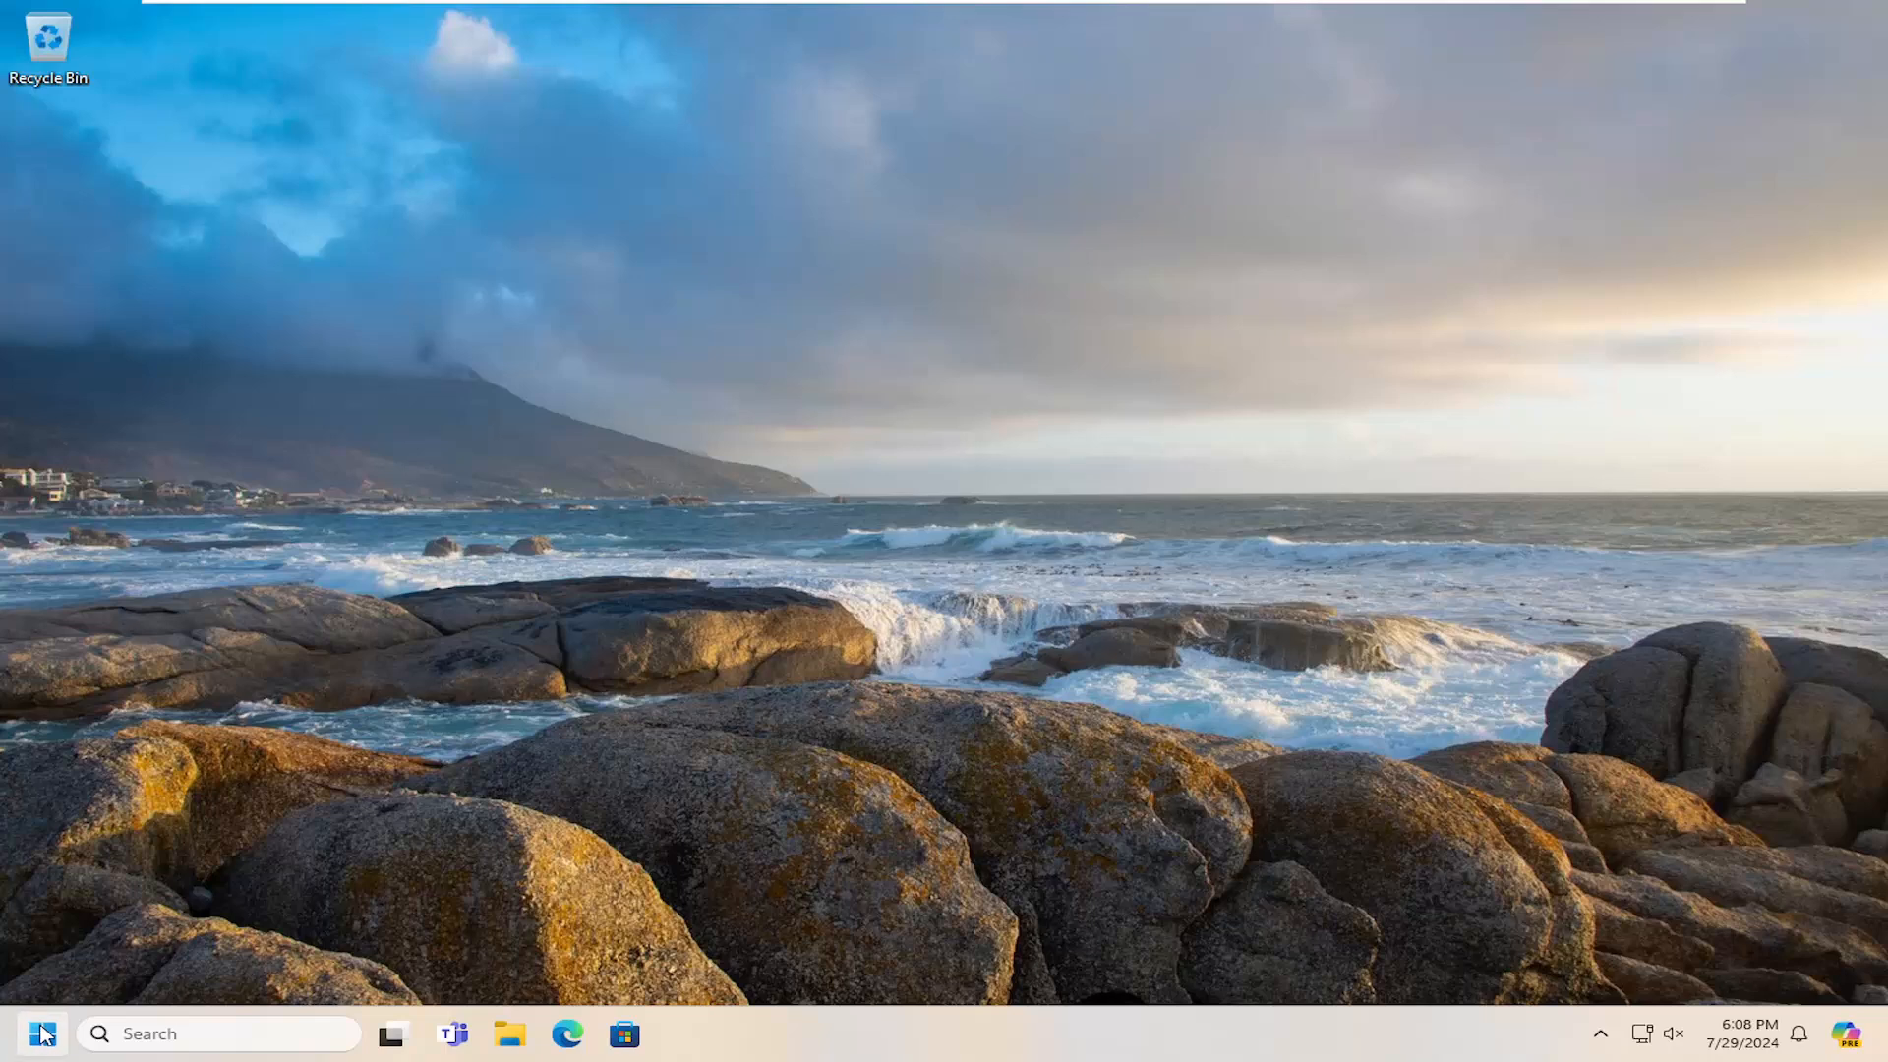
# Search Windows for 'services' and launch the Services console.
pyautogui.write('services')
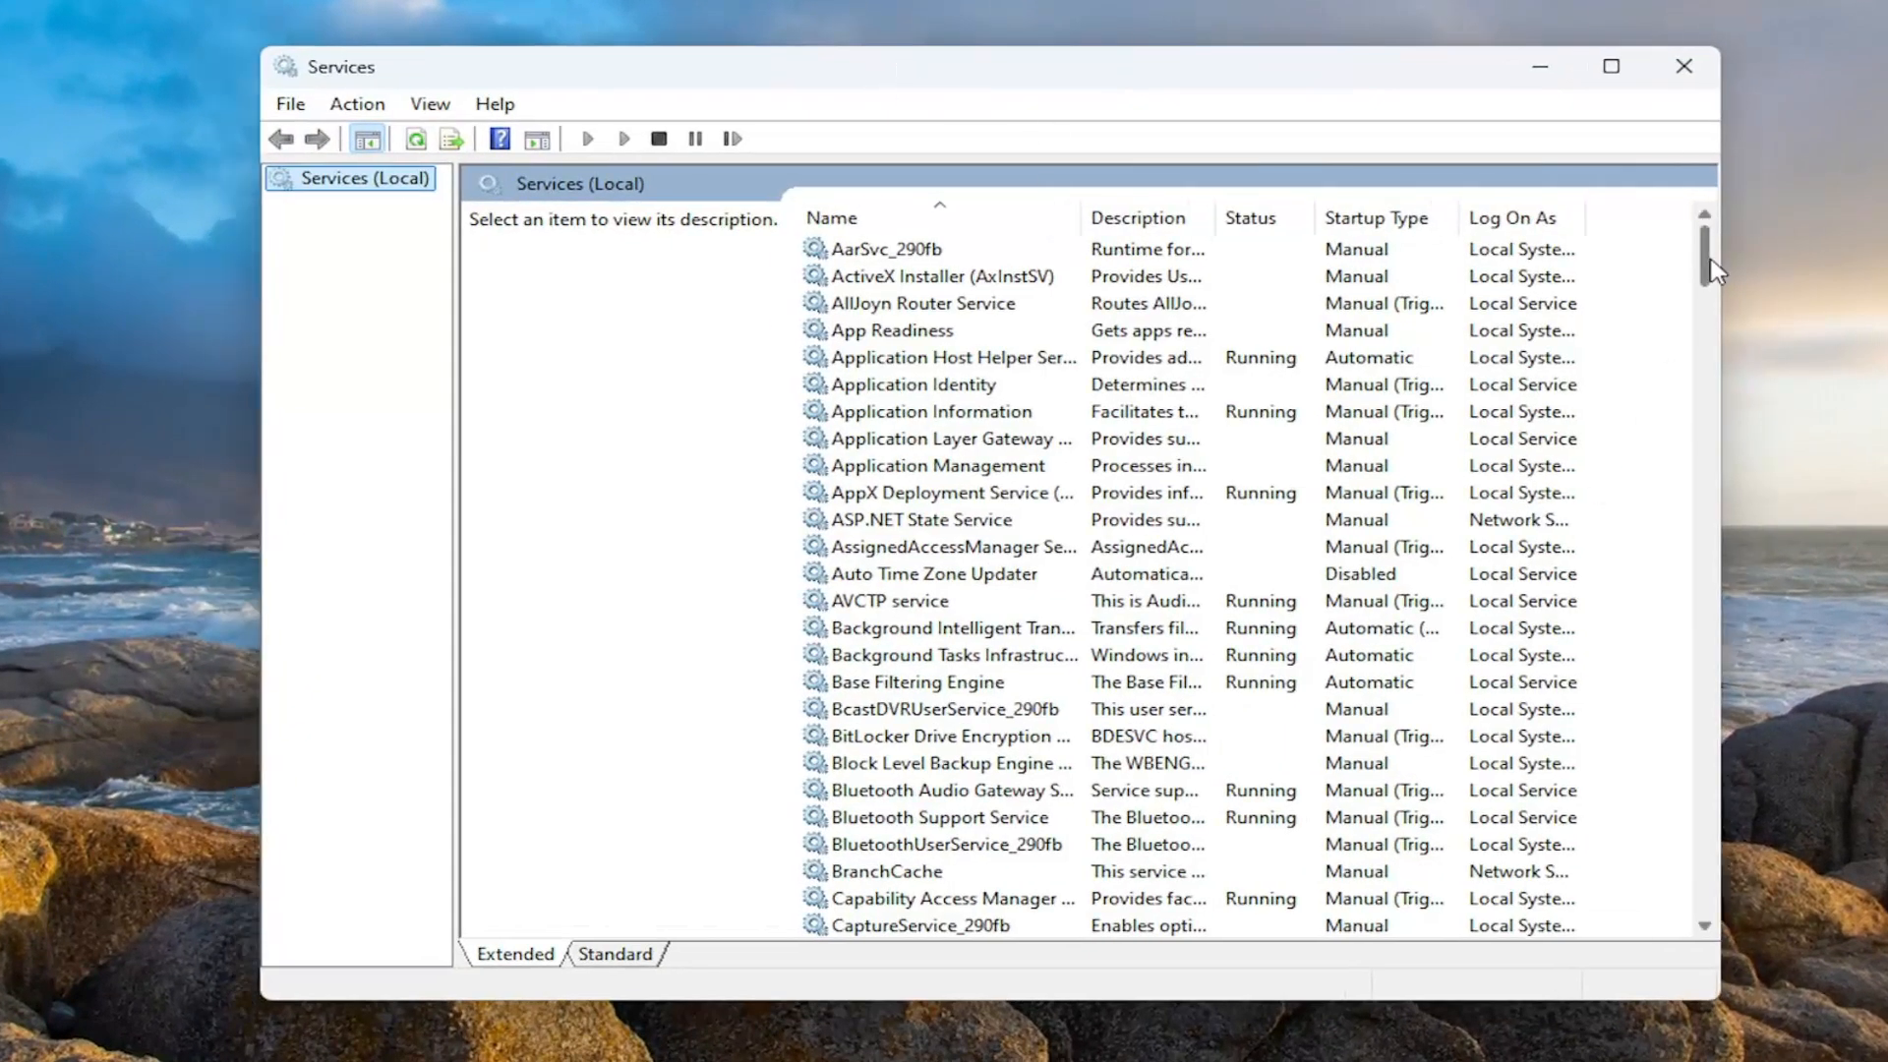
# Scroll the services list down to the S entries where SysMain appears.
pyautogui.scroll(-3)
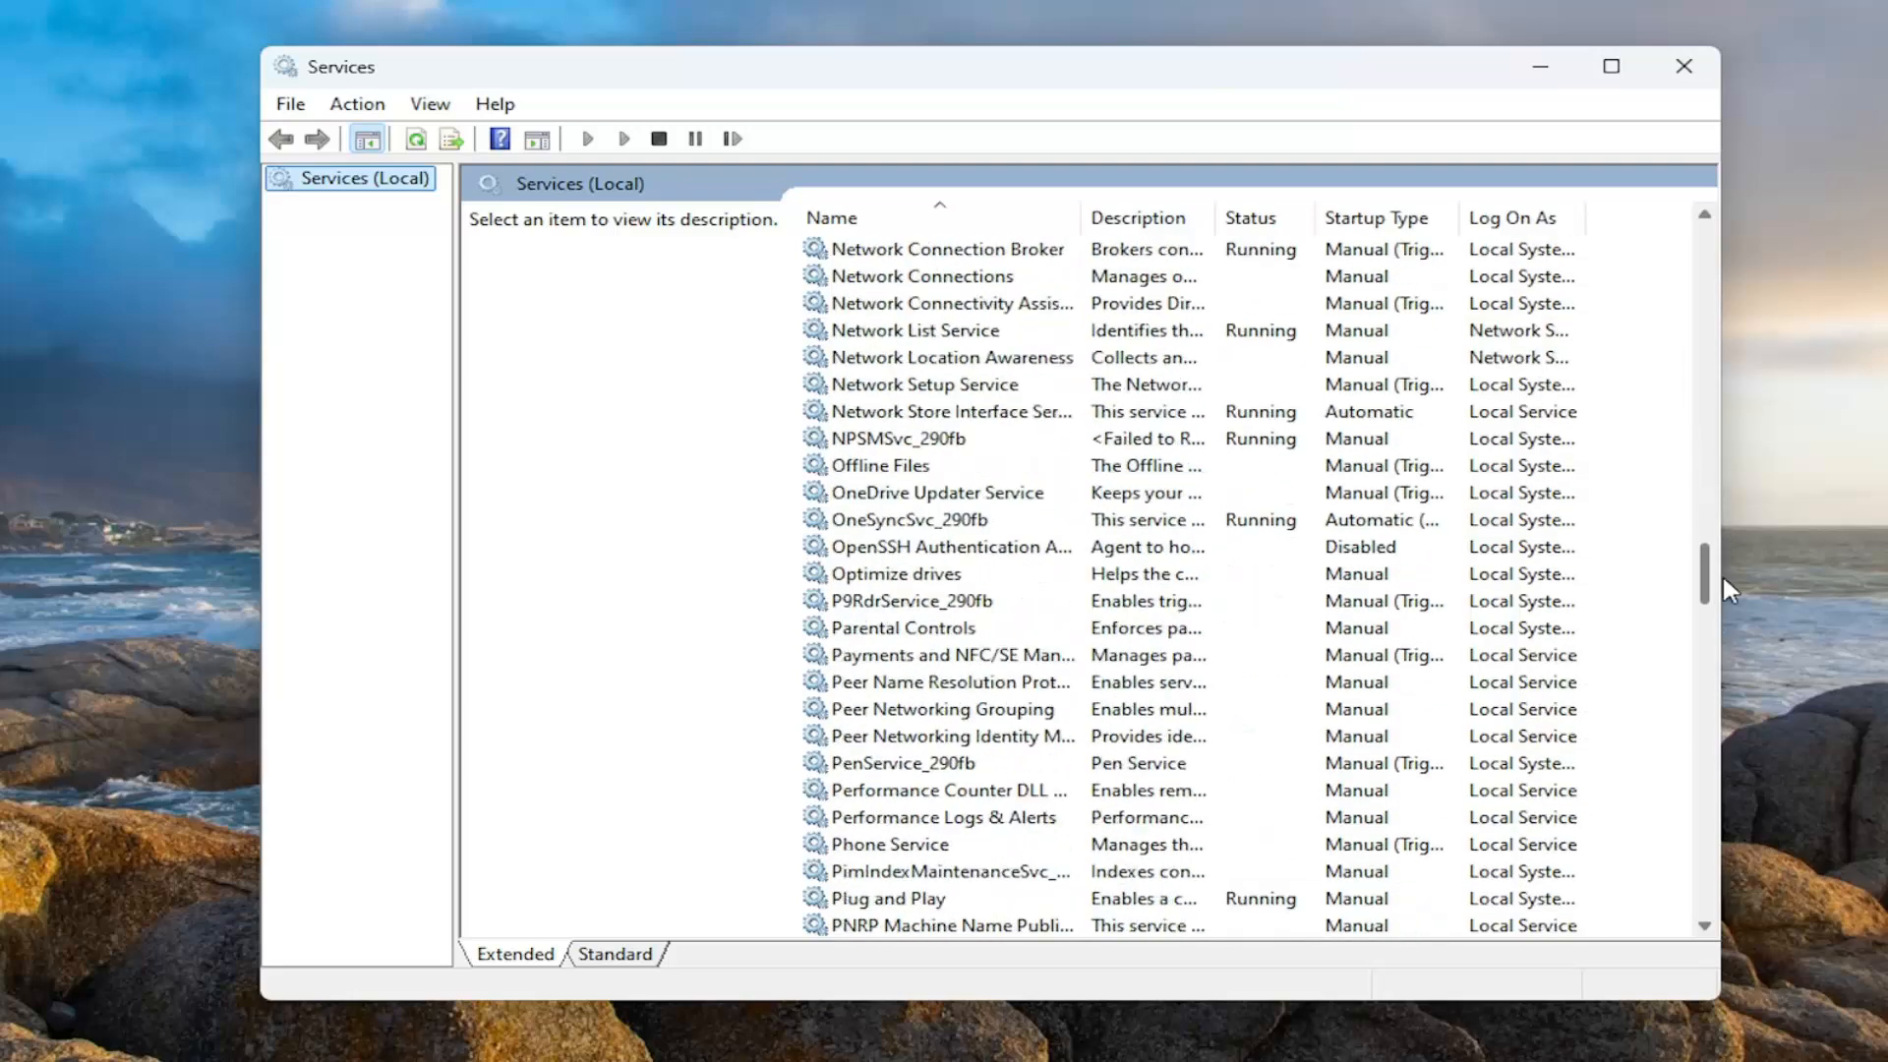
pyautogui.scroll(-3)
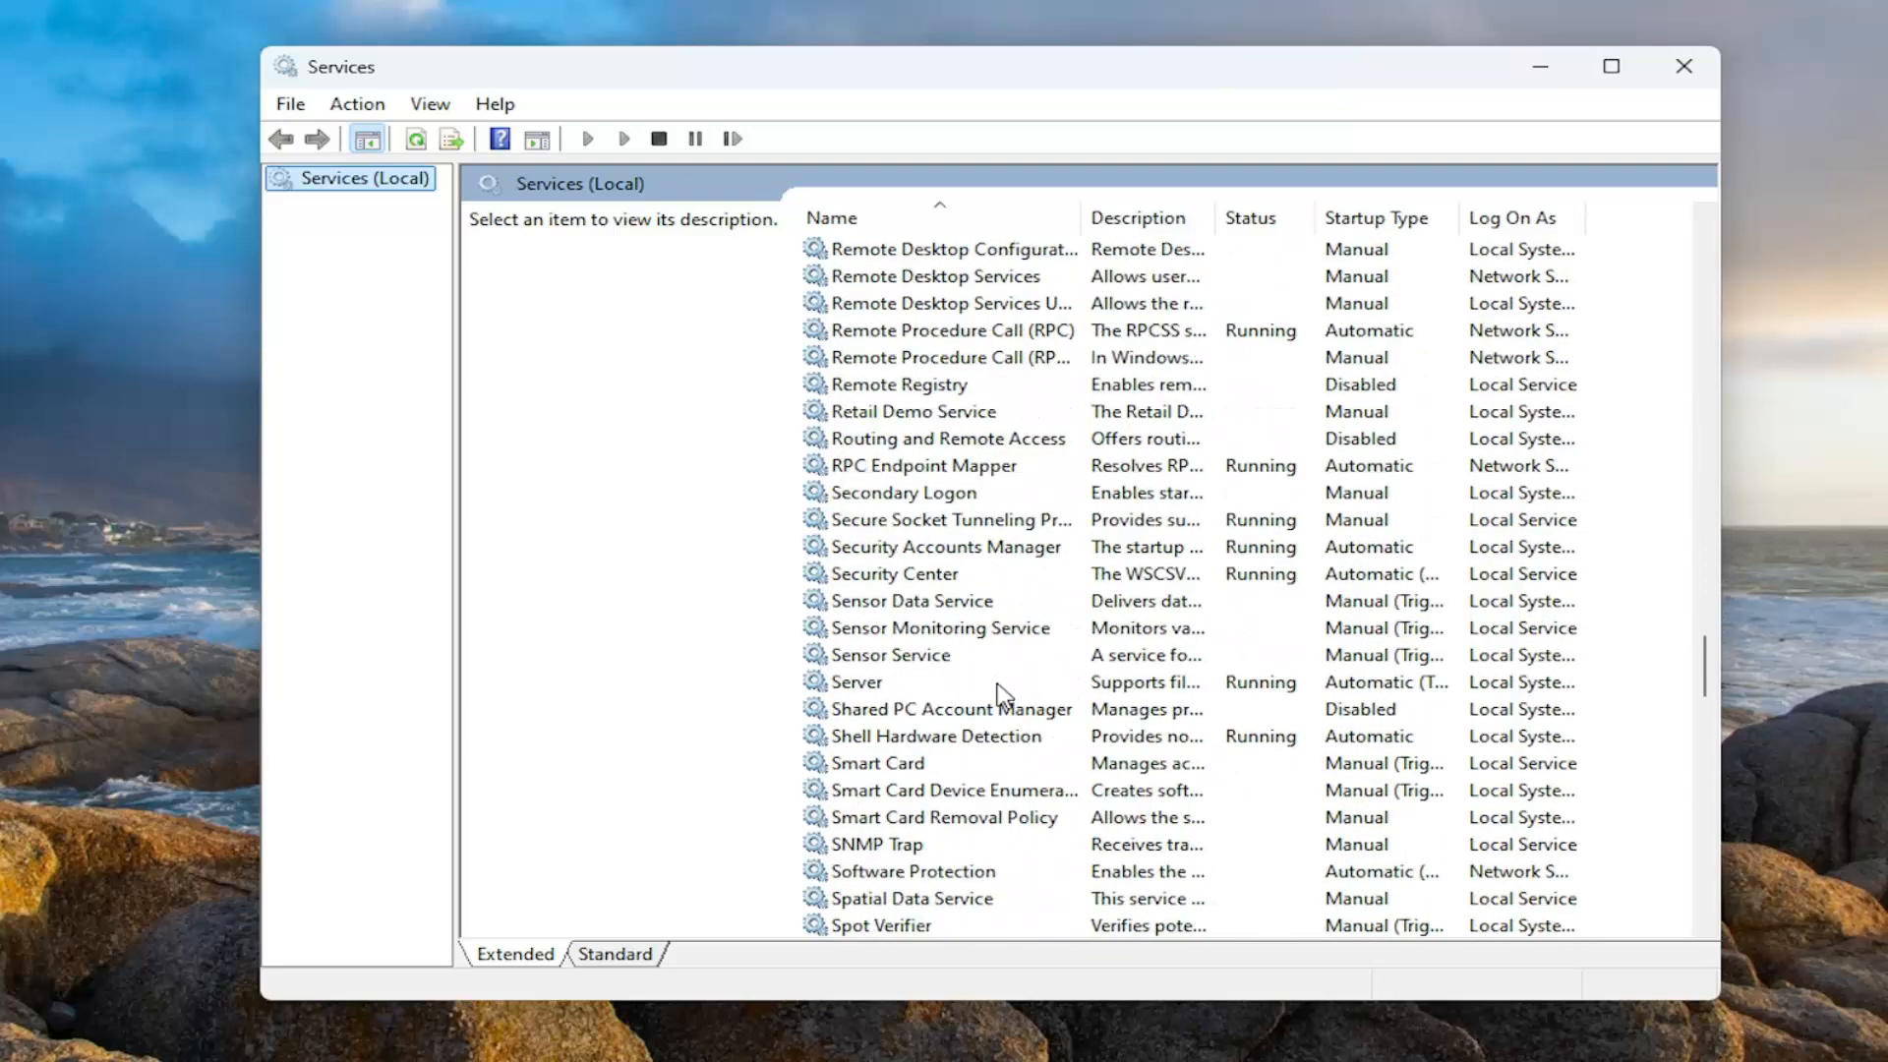
pyautogui.scroll(-3)
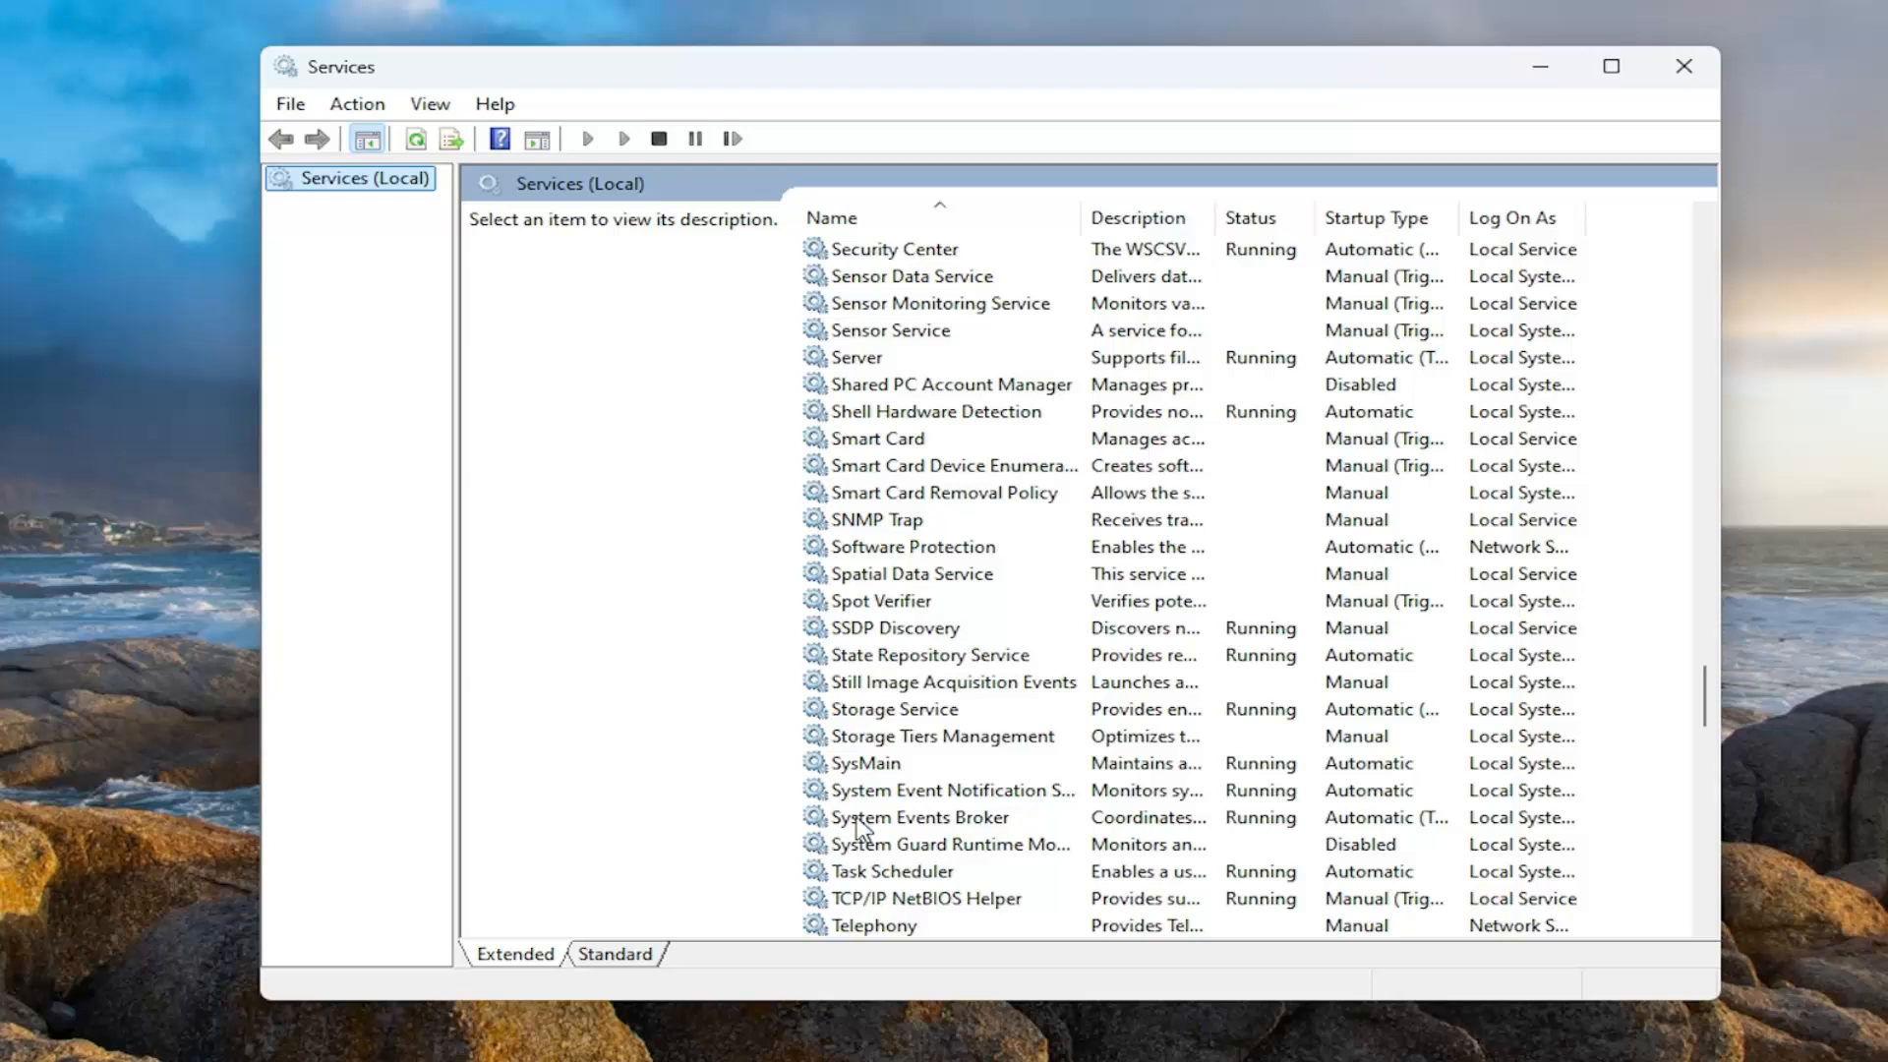
# In SysMain Properties, stop then start the service and choose Automatic startup type.
pyautogui.doubleClick(862, 762)
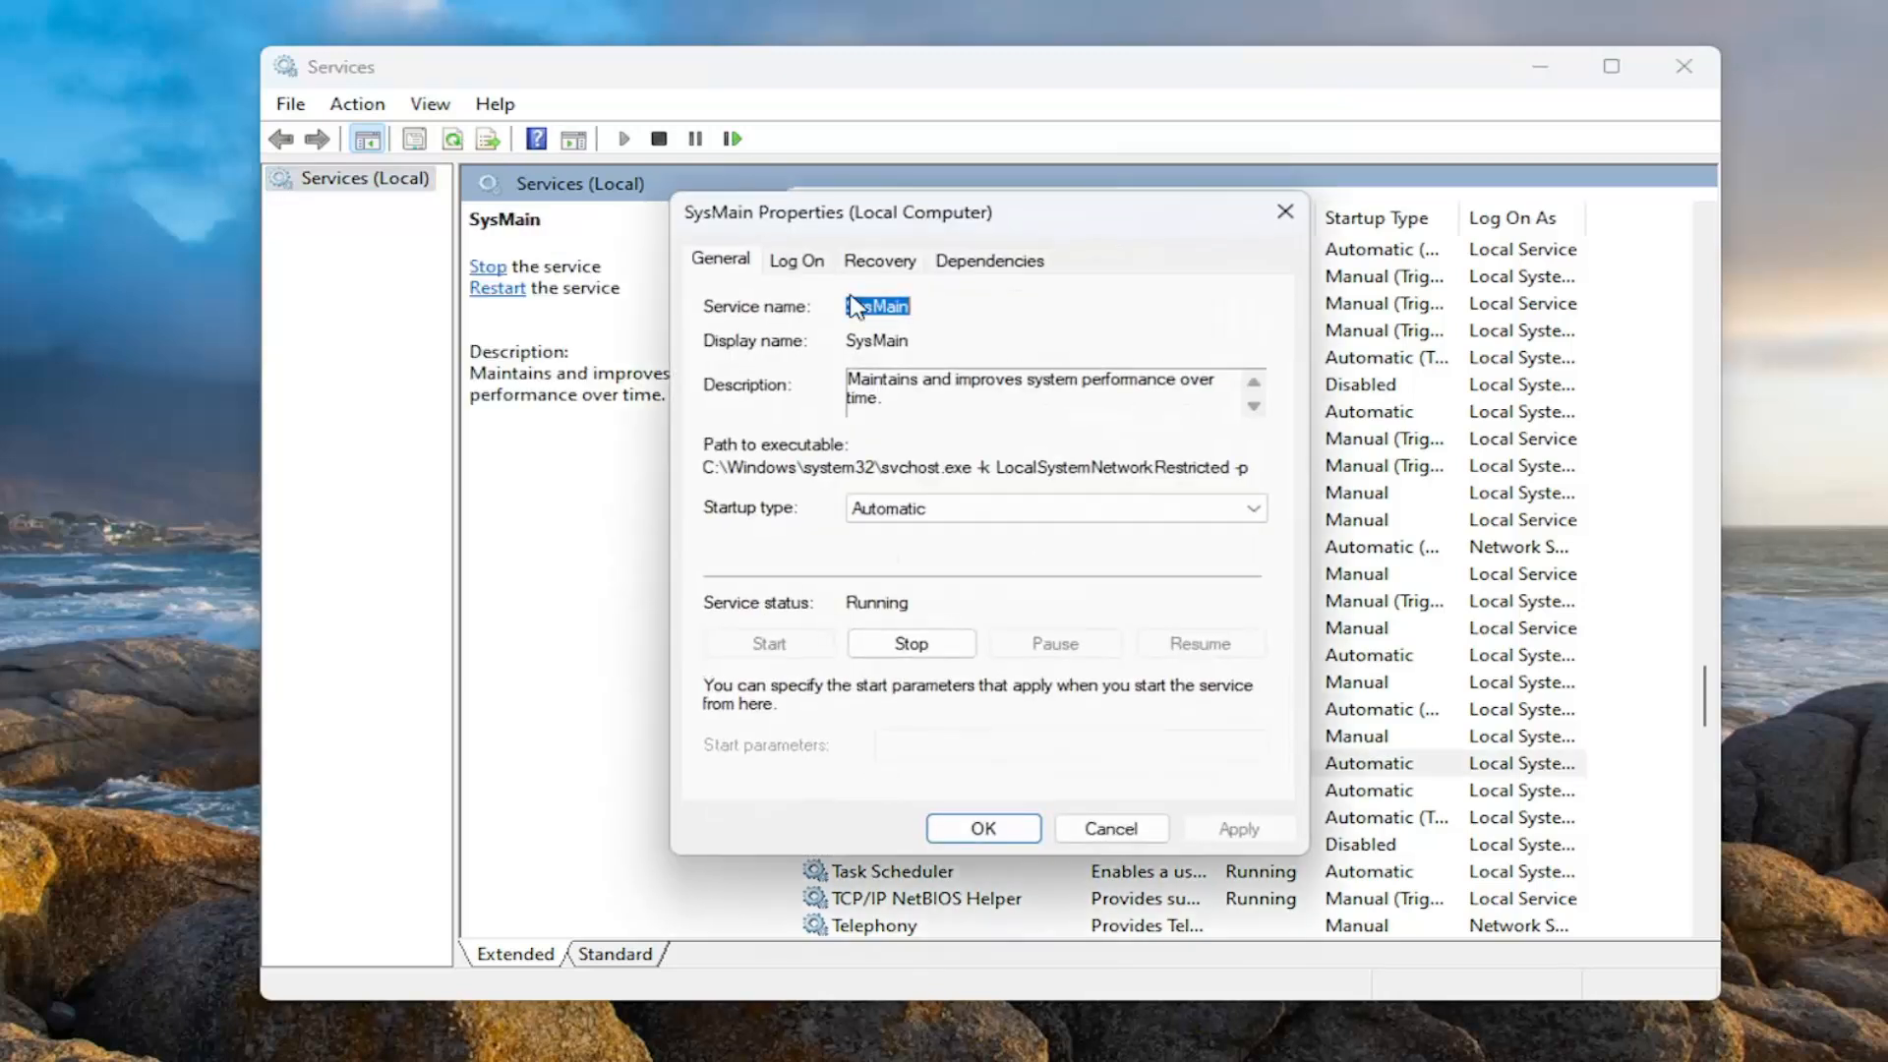
pyautogui.click(1053, 508)
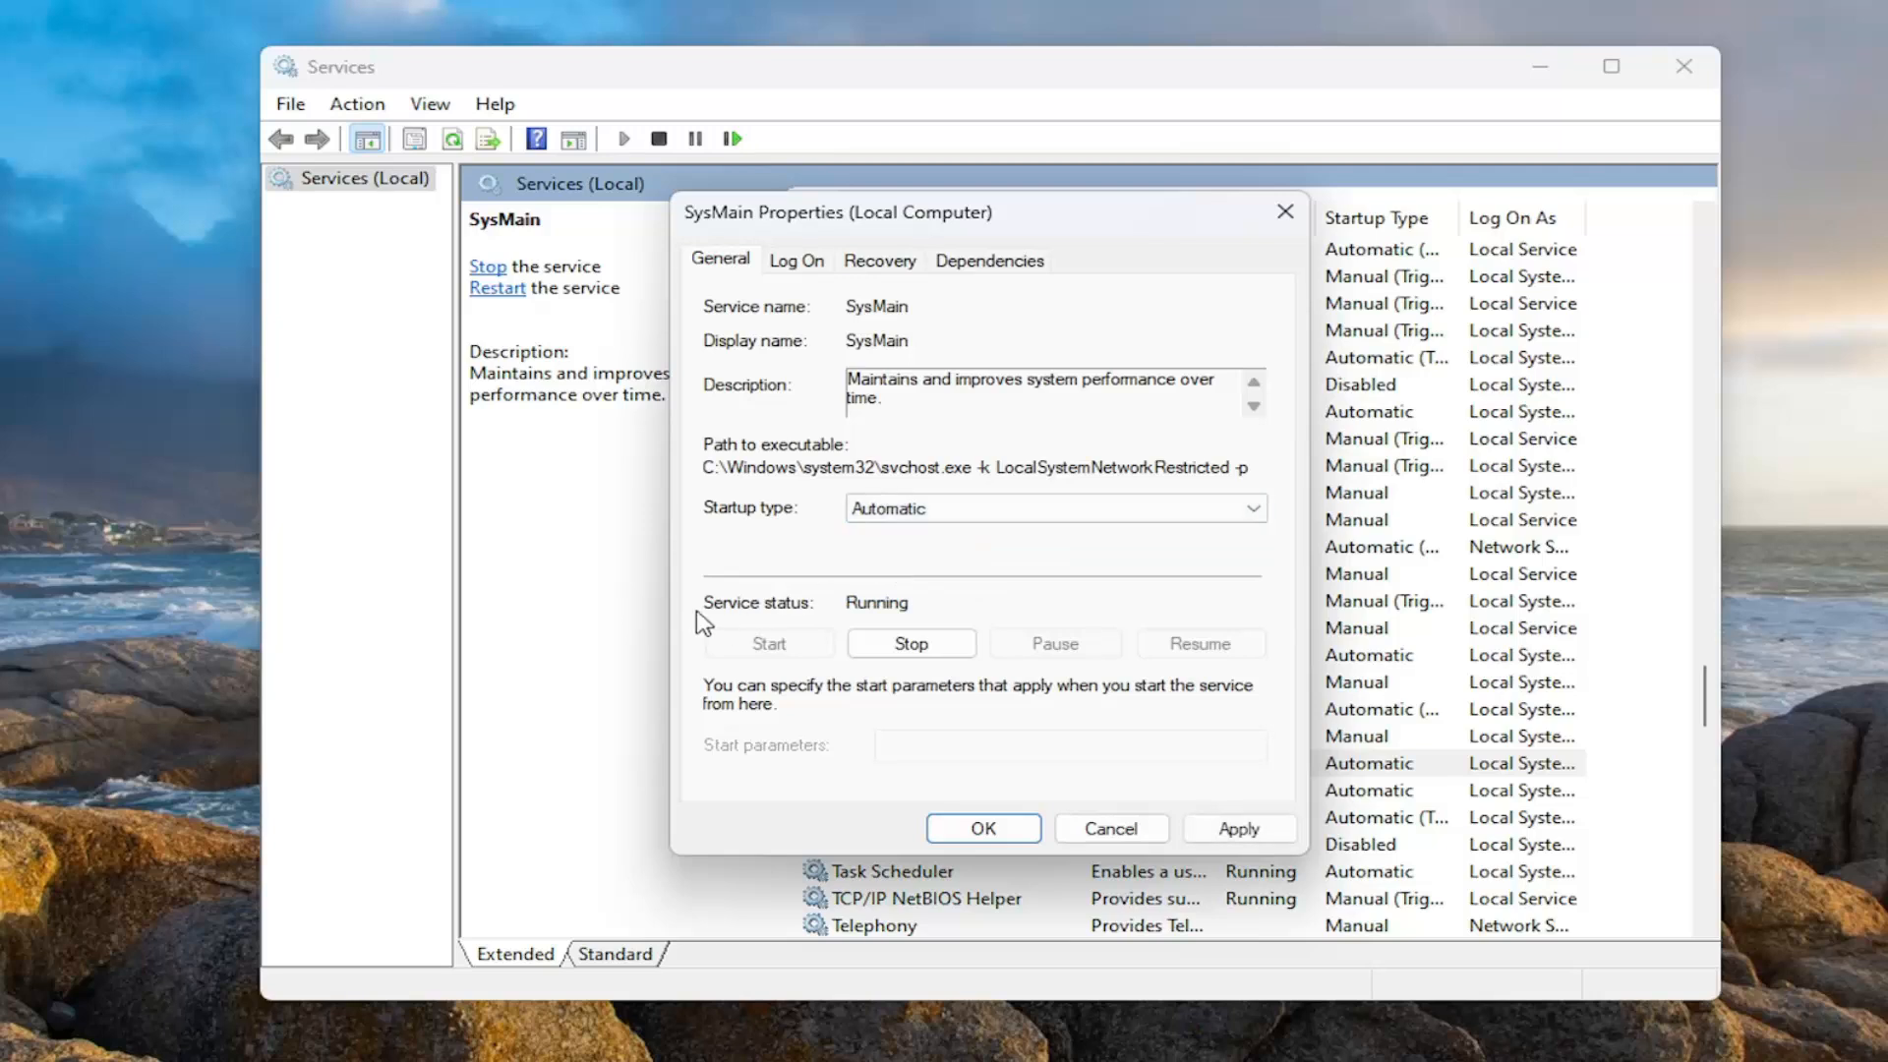
pyautogui.click(911, 643)
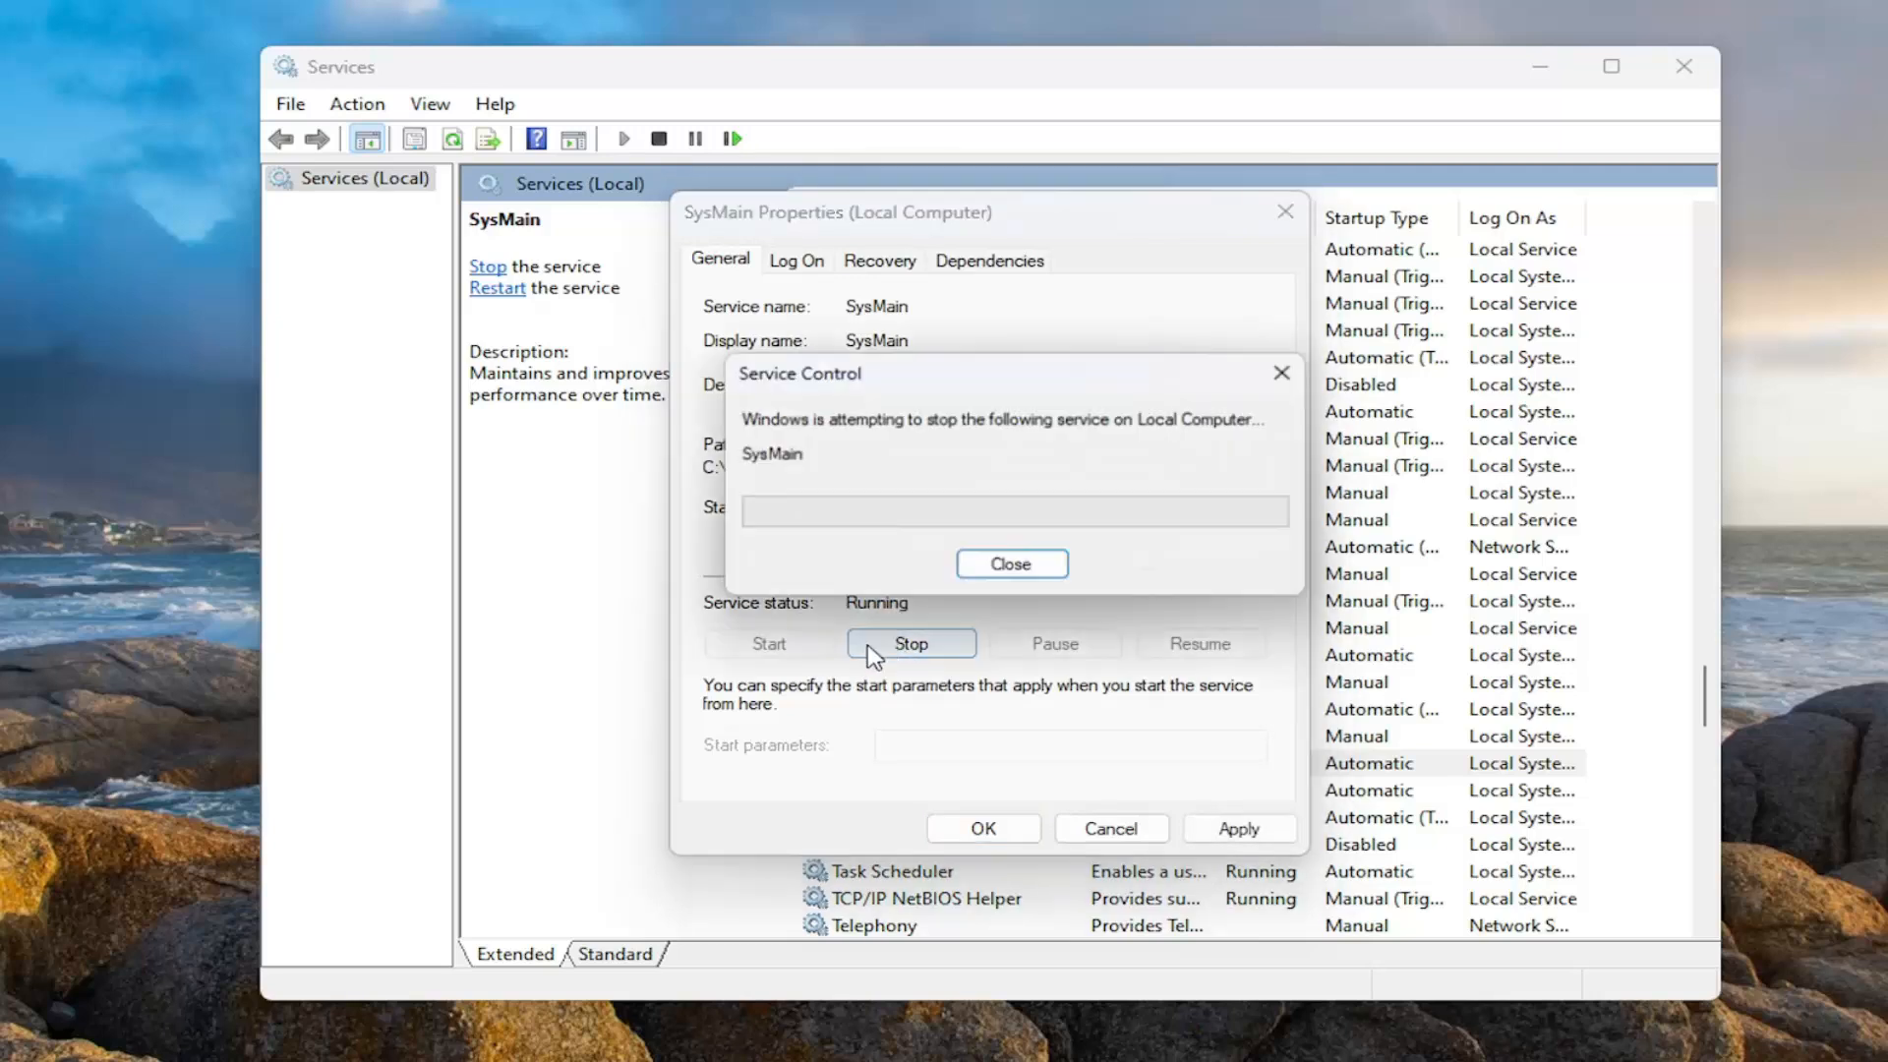
pyautogui.click(768, 643)
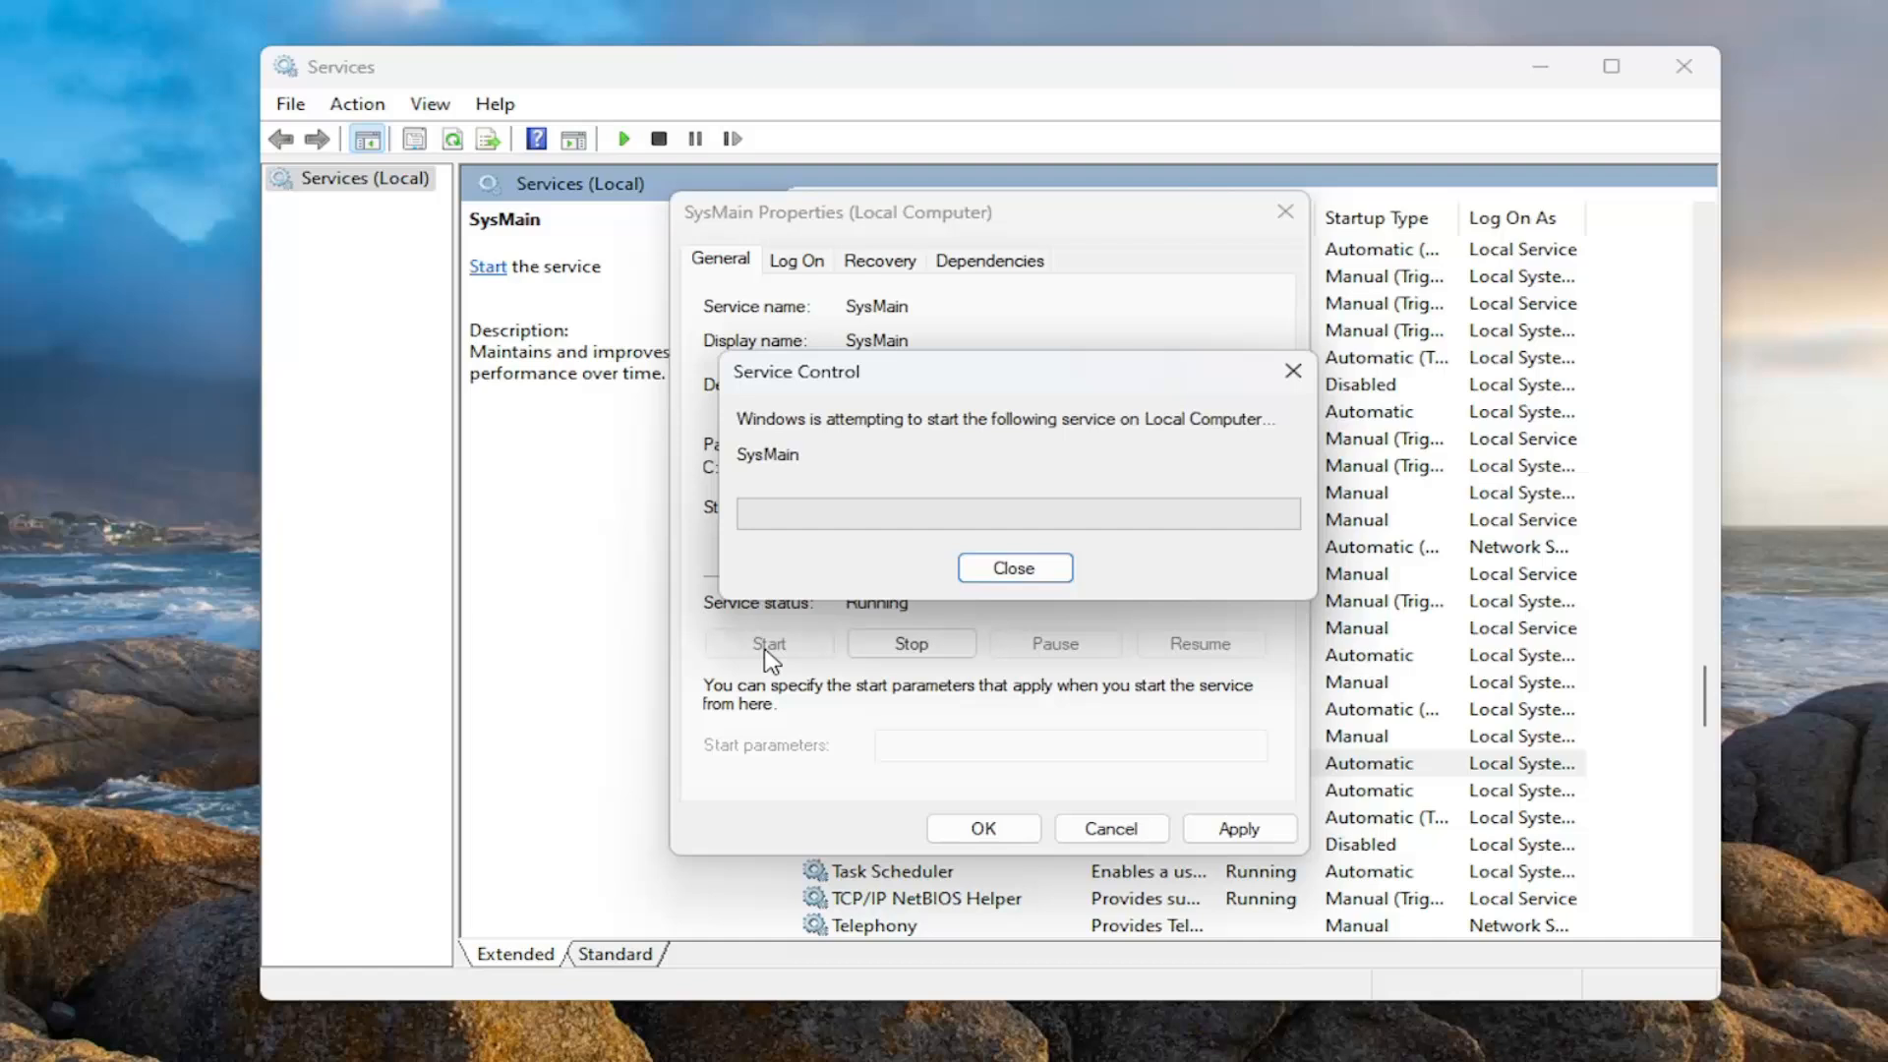
pyautogui.click(1013, 568)
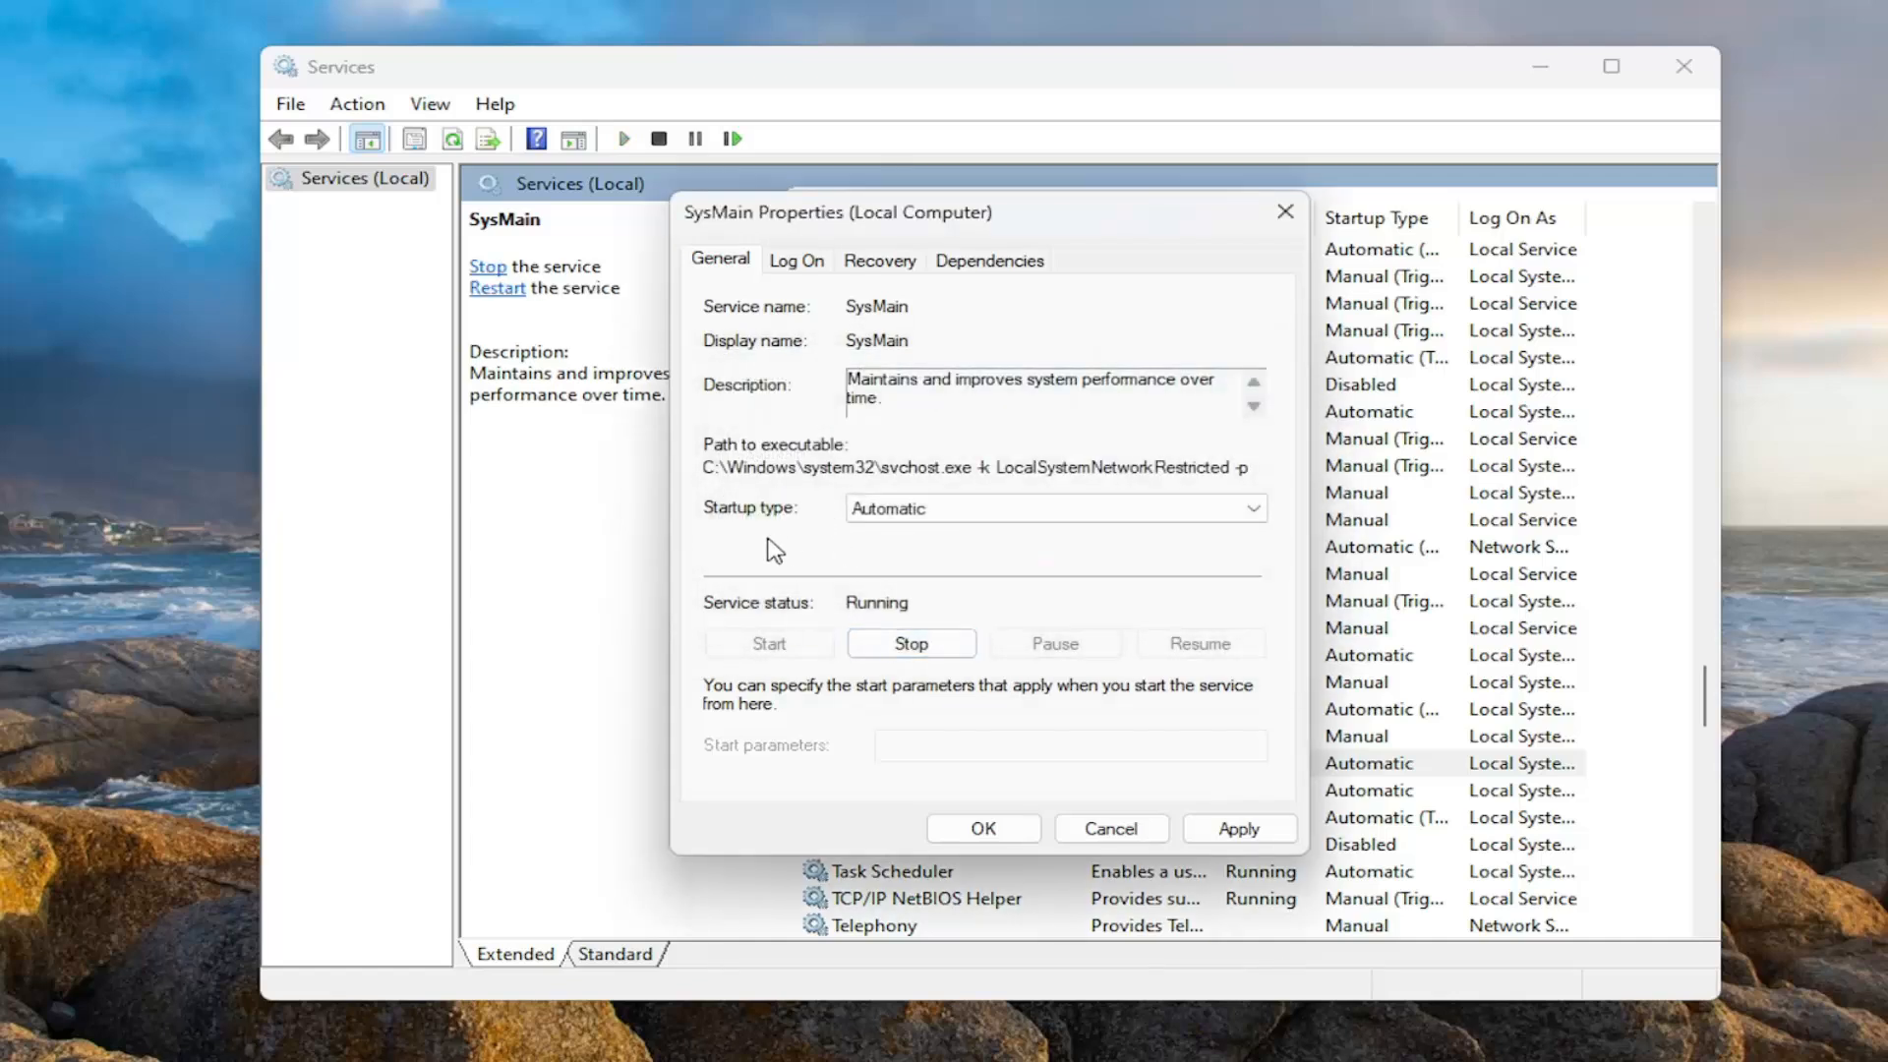
pyautogui.click(1053, 507)
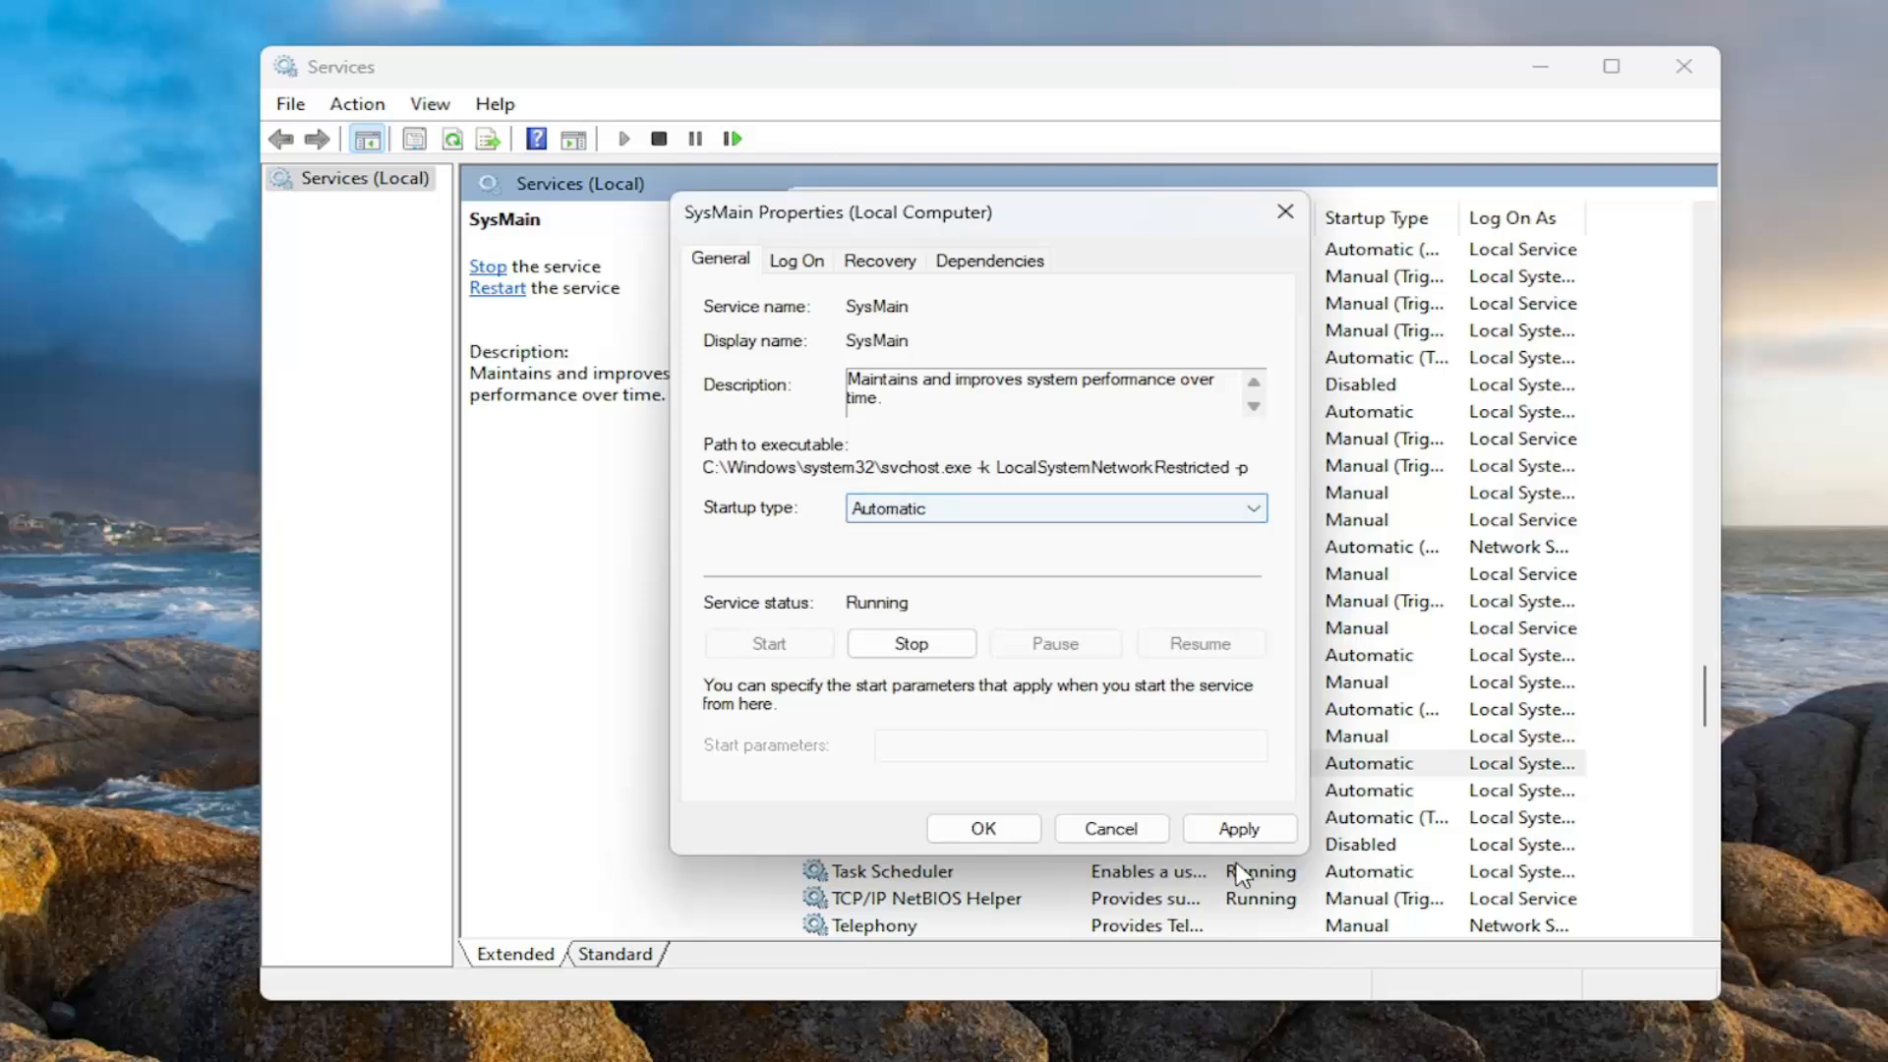